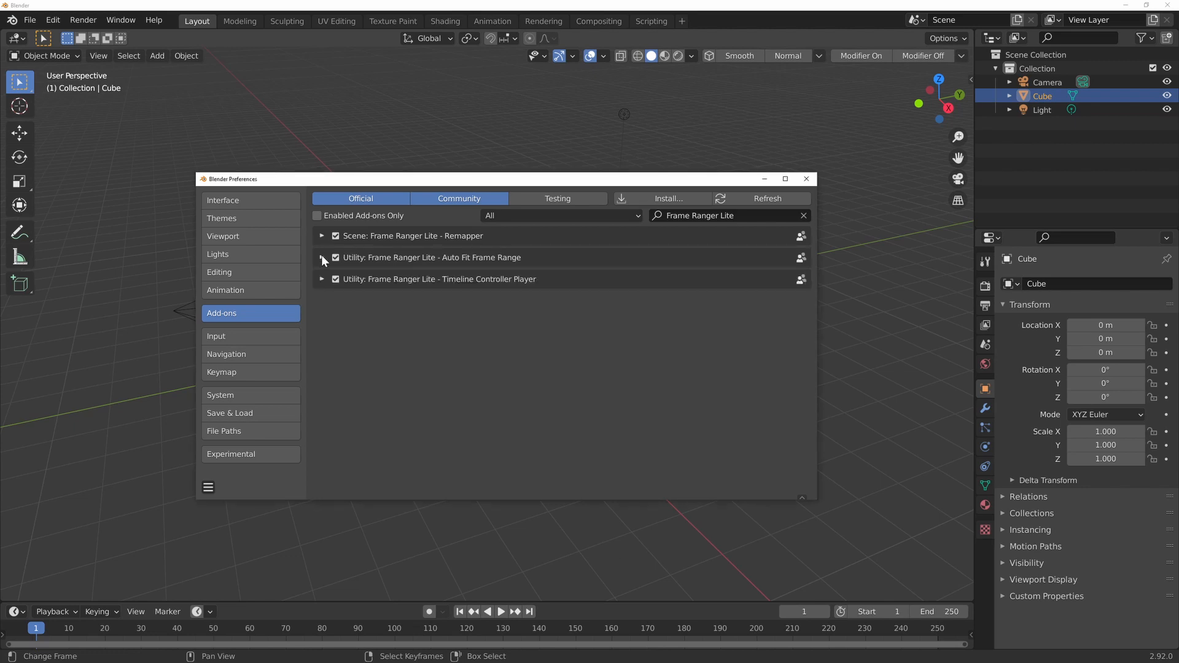
mouse_move(321, 286)
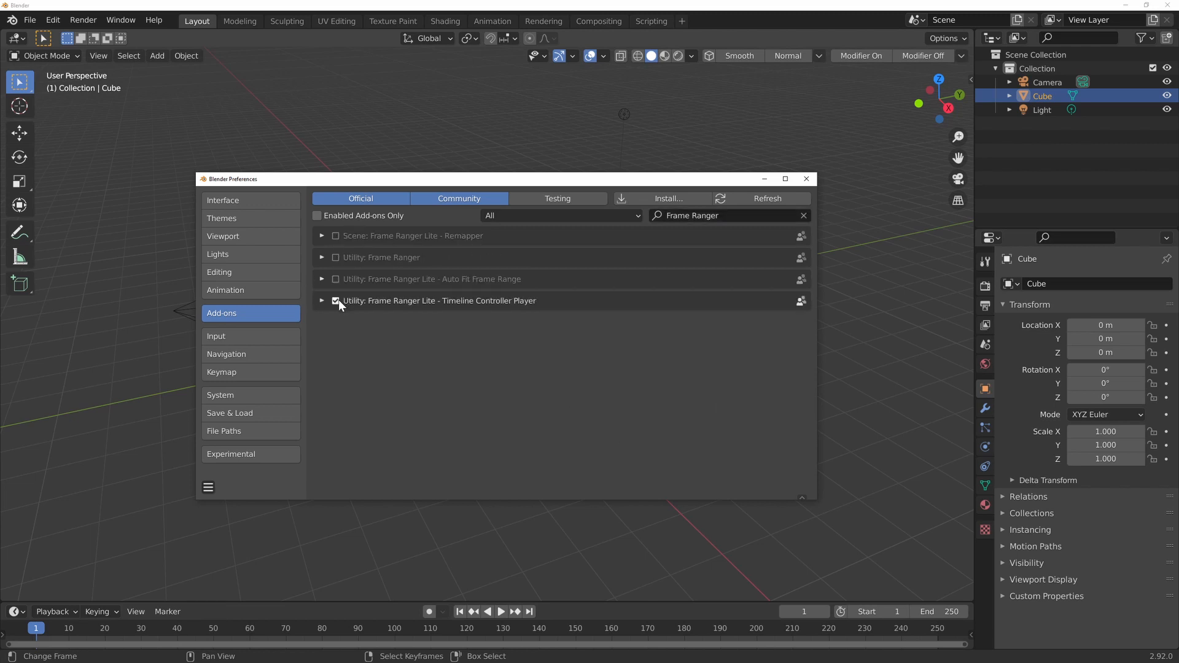
Enable the Frame Ranger Lite Timeline Controller Player add-on in Preferences
click(335, 257)
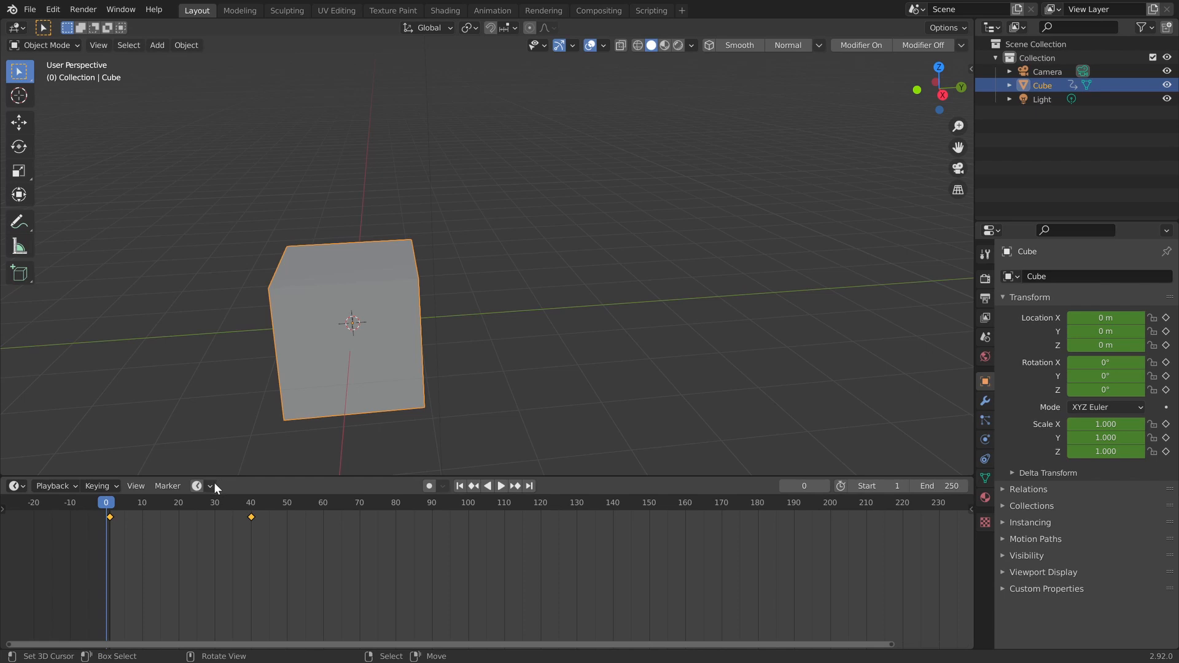
Turn on auto frame range fitting and spread the cube keyframes so the range becomes 14–171
click(210, 486)
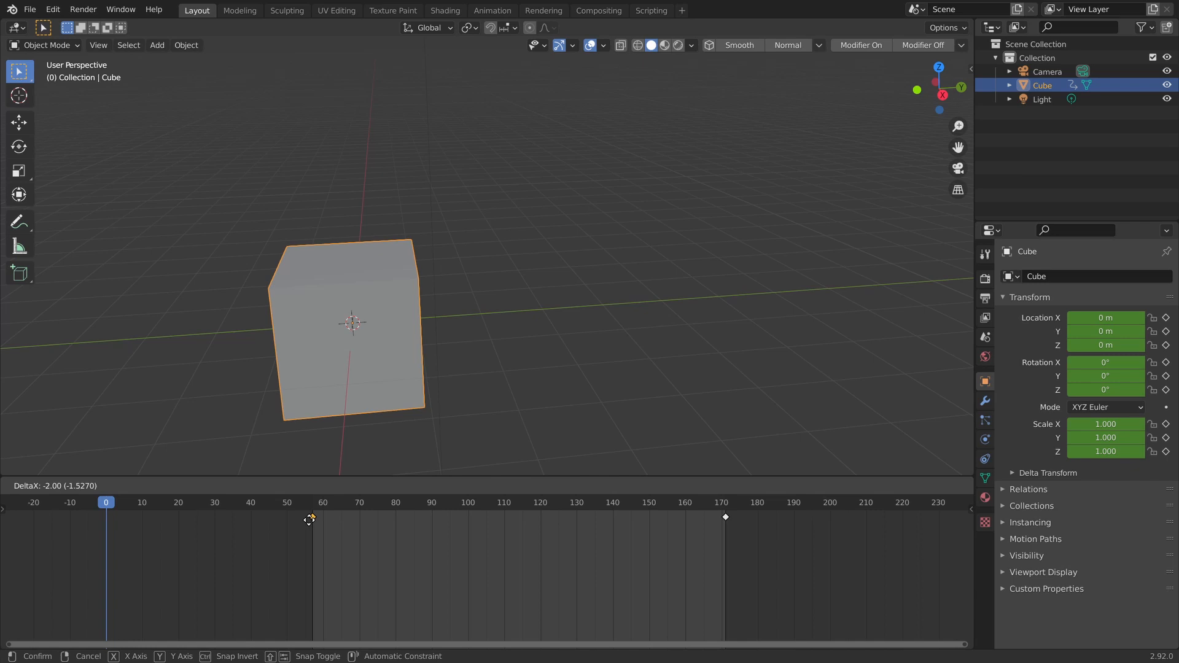
click(705, 11)
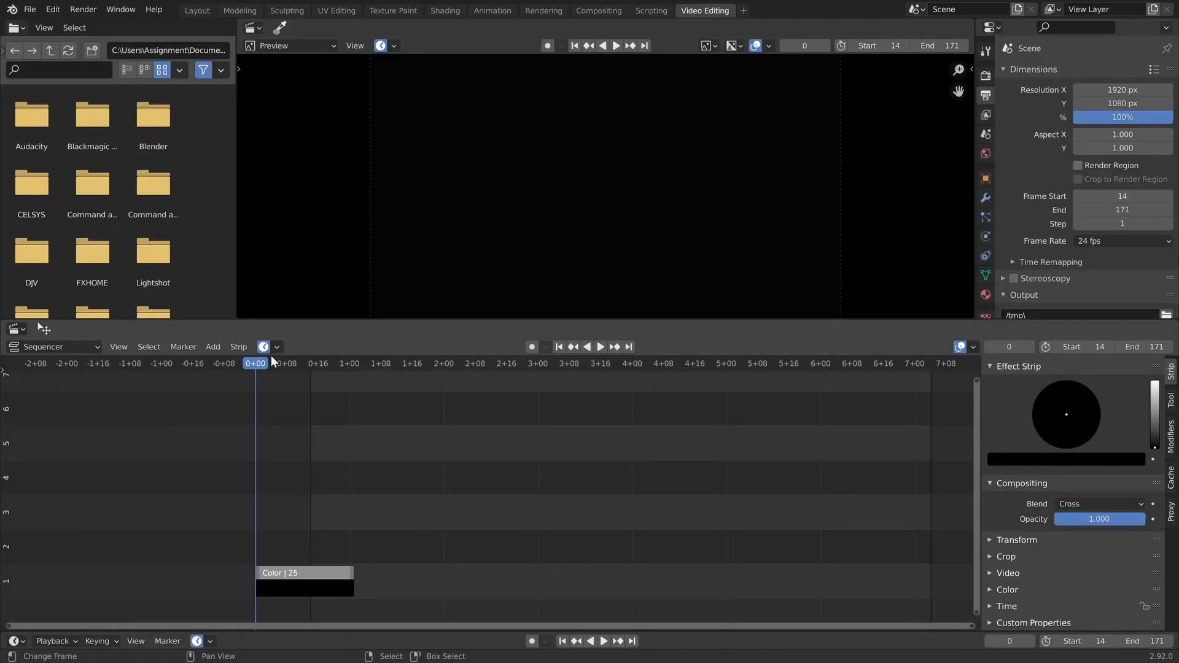
Slide the color strips and cube keyframes so the frame range refits to 14–87
click(277, 347)
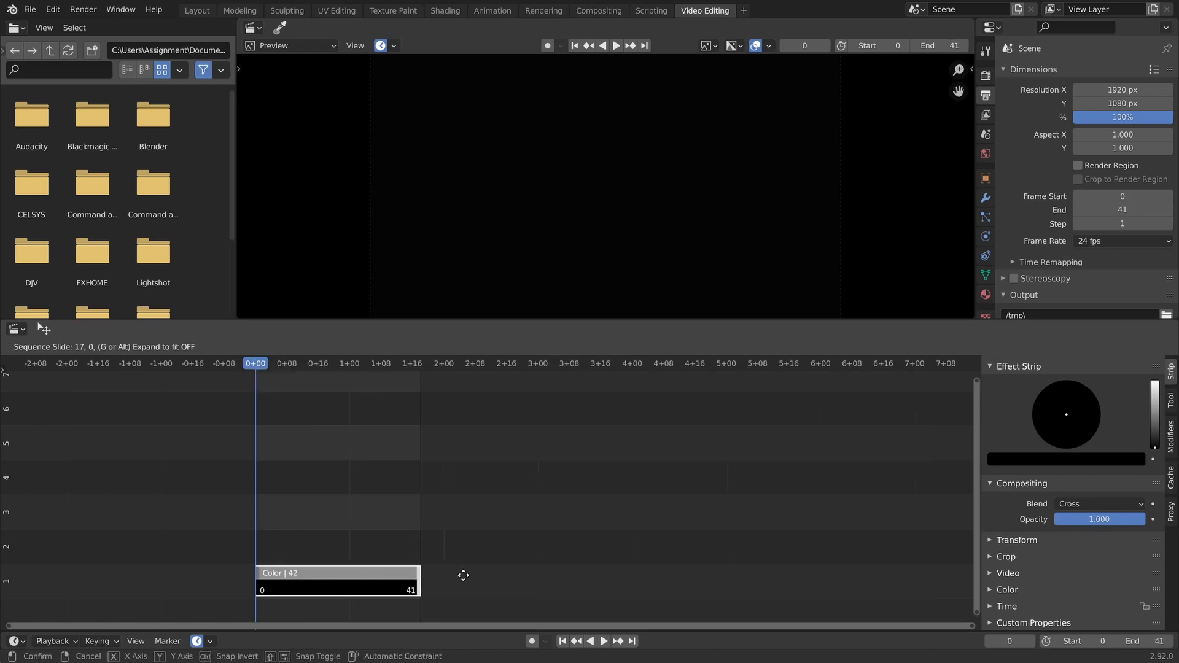
click(196, 20)
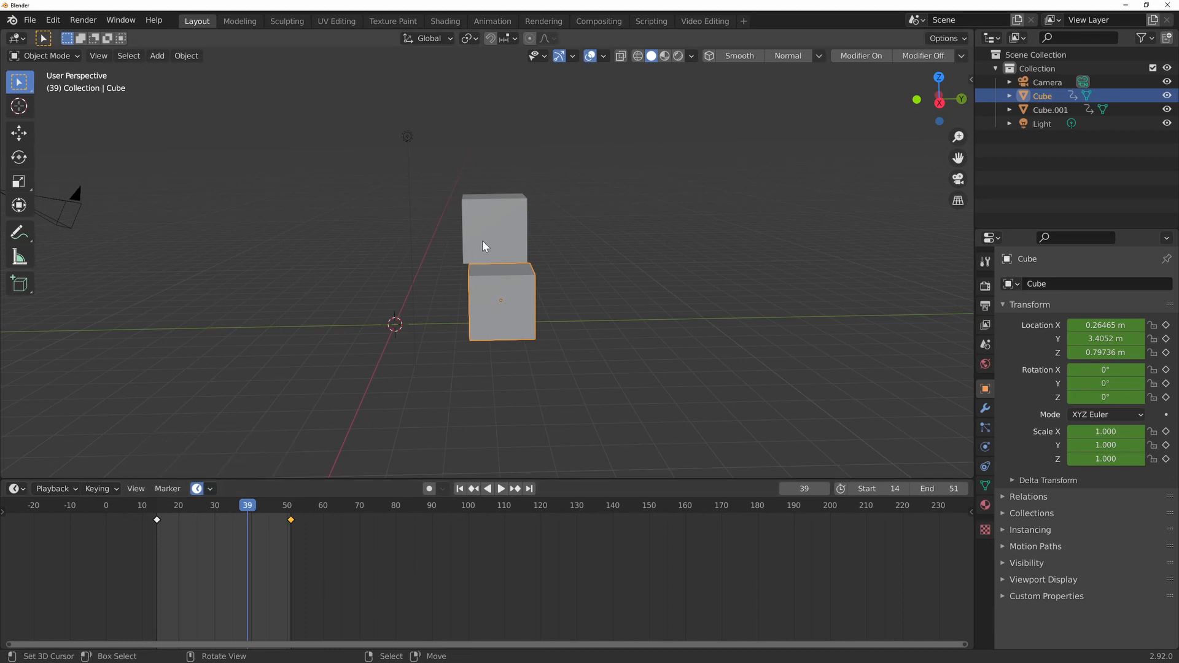
click(705, 21)
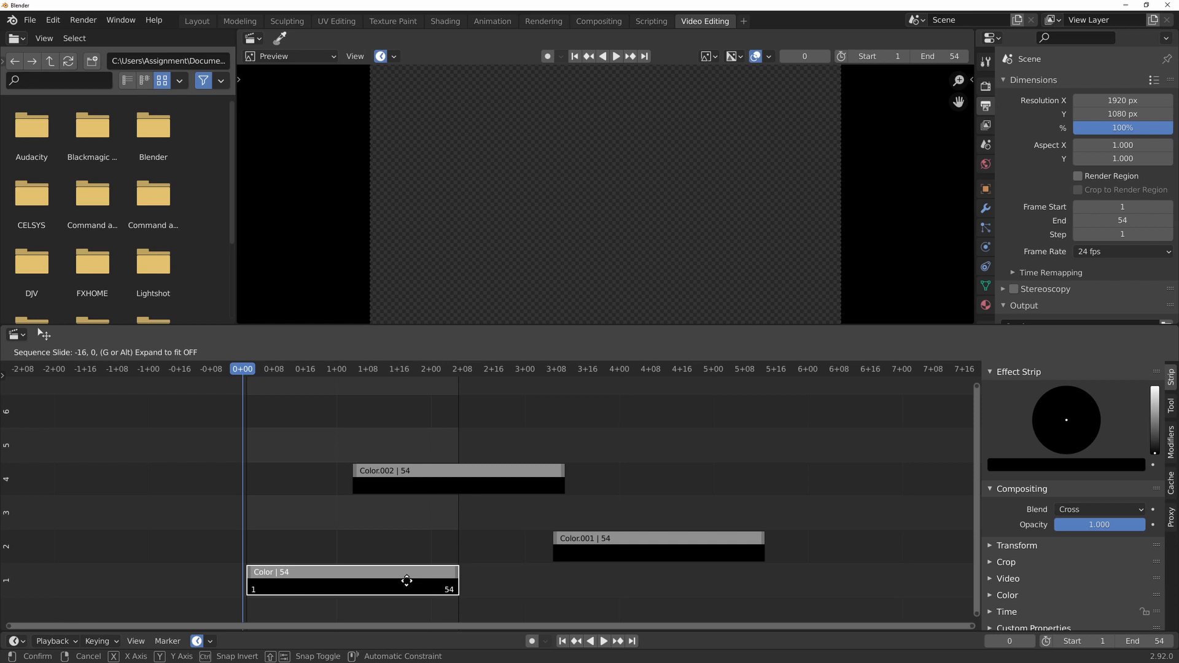
click(197, 20)
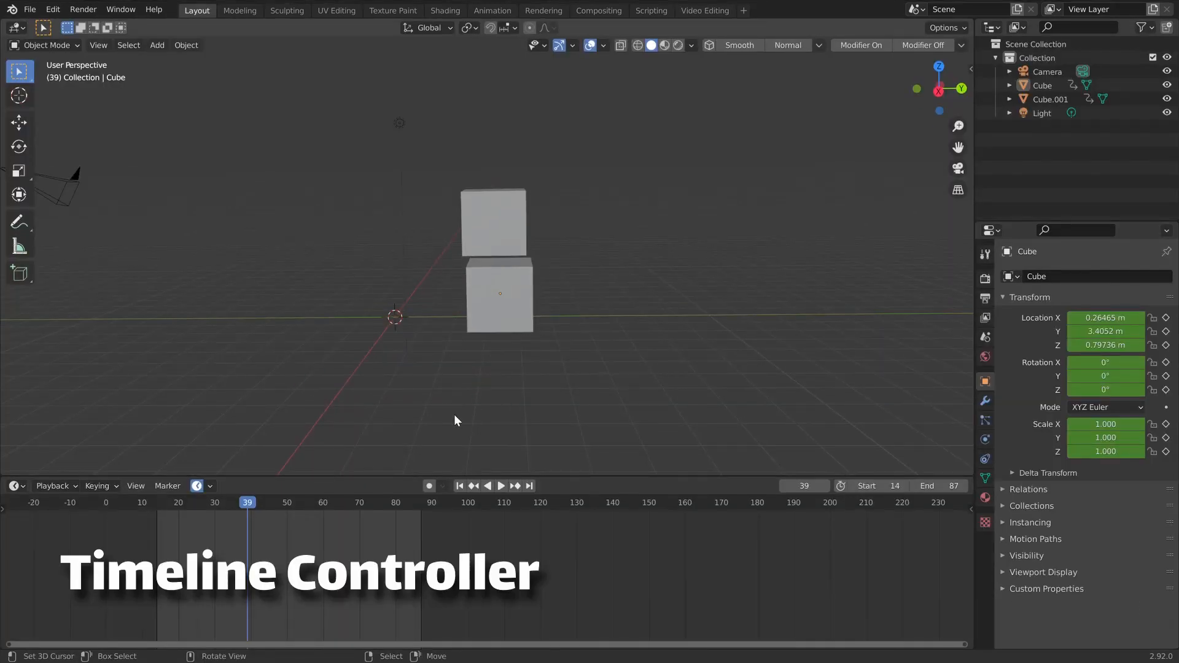
Change the timeline area to a Dope Sheet and then a Graph Editor keeping the playback controls
click(12, 486)
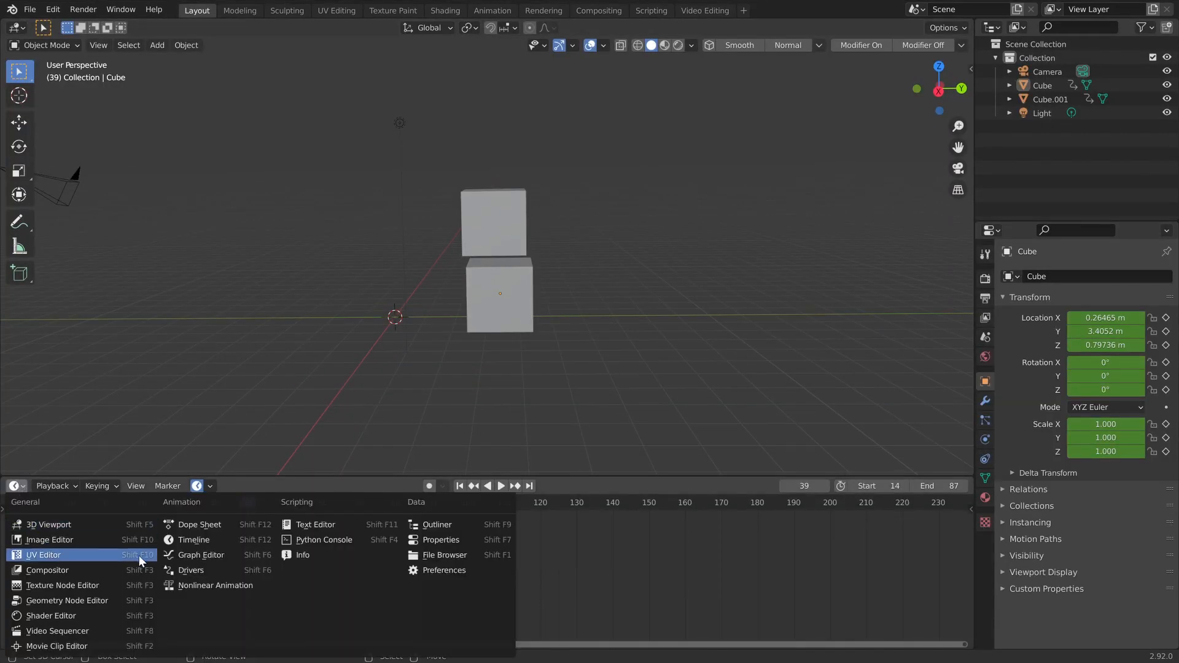
click(199, 525)
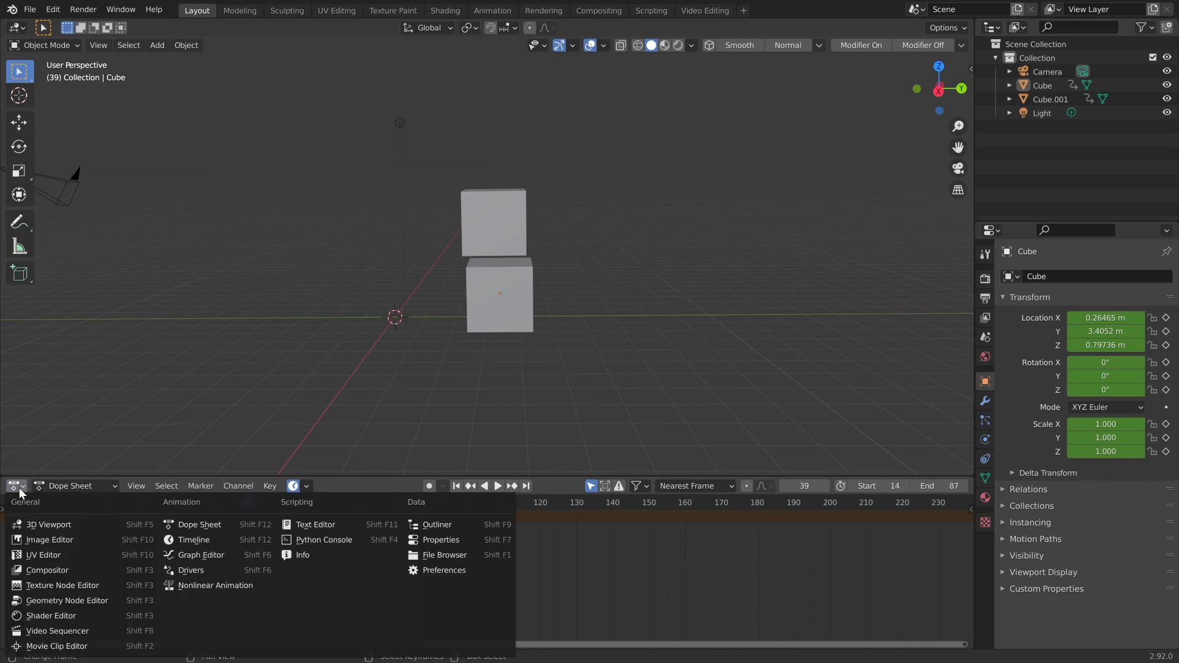
click(198, 556)
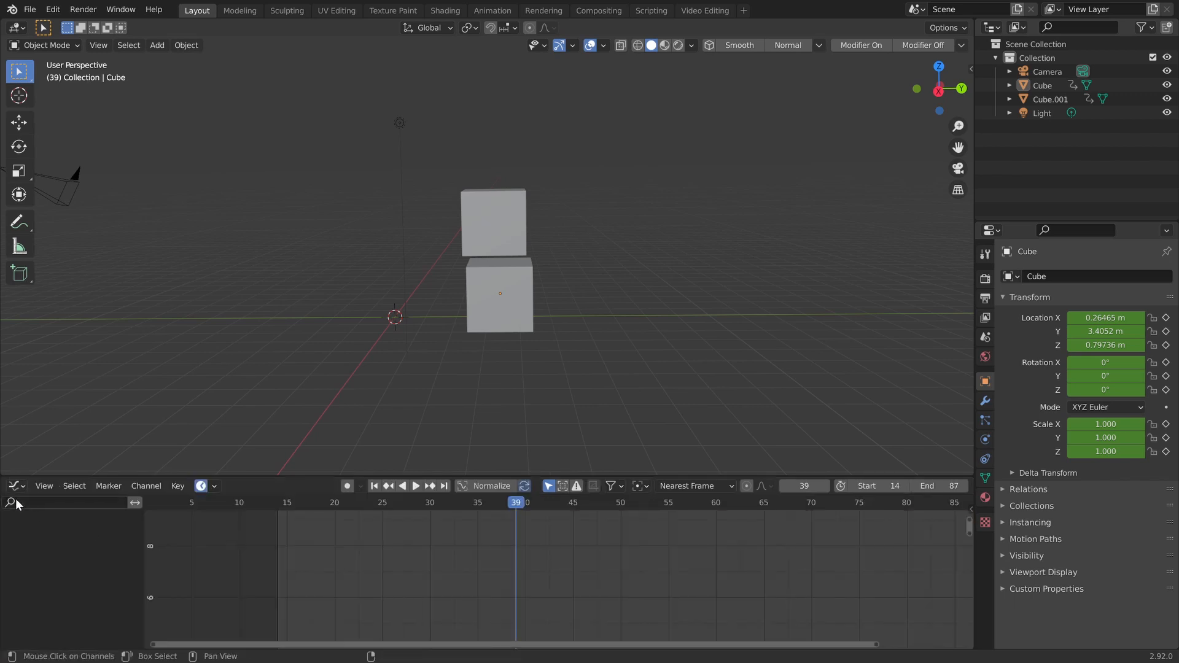
click(12, 486)
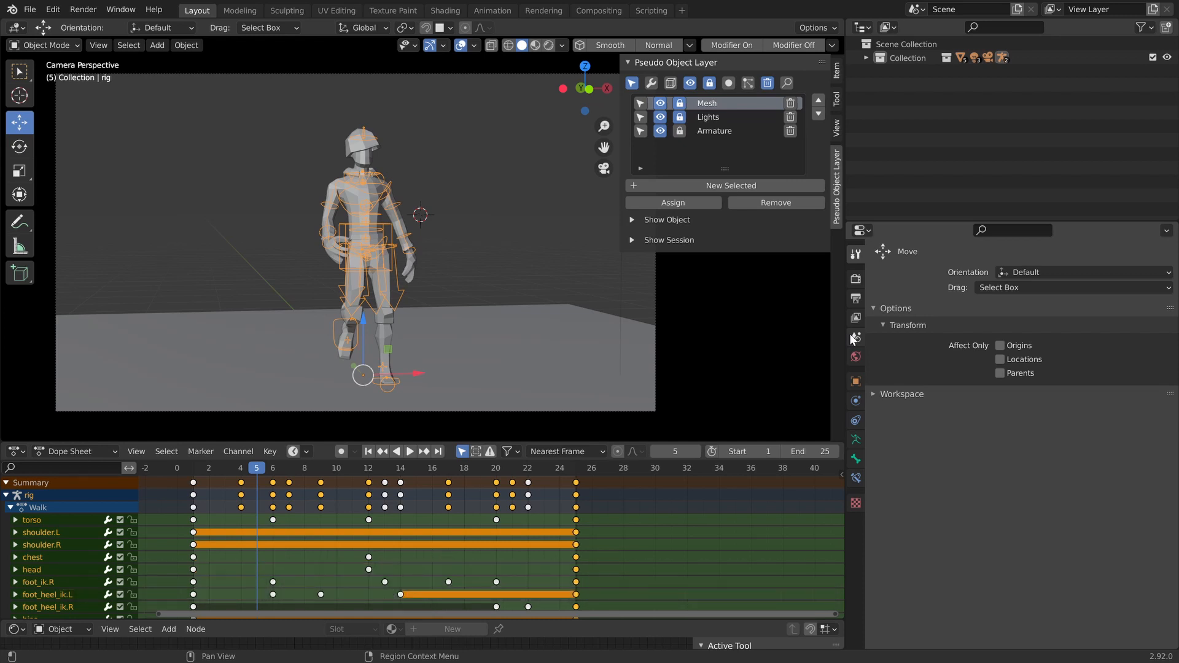
Remap the walk cycle framerate from 24 to 12 fps via Output Properties, compressing keys to 0–12
click(856, 299)
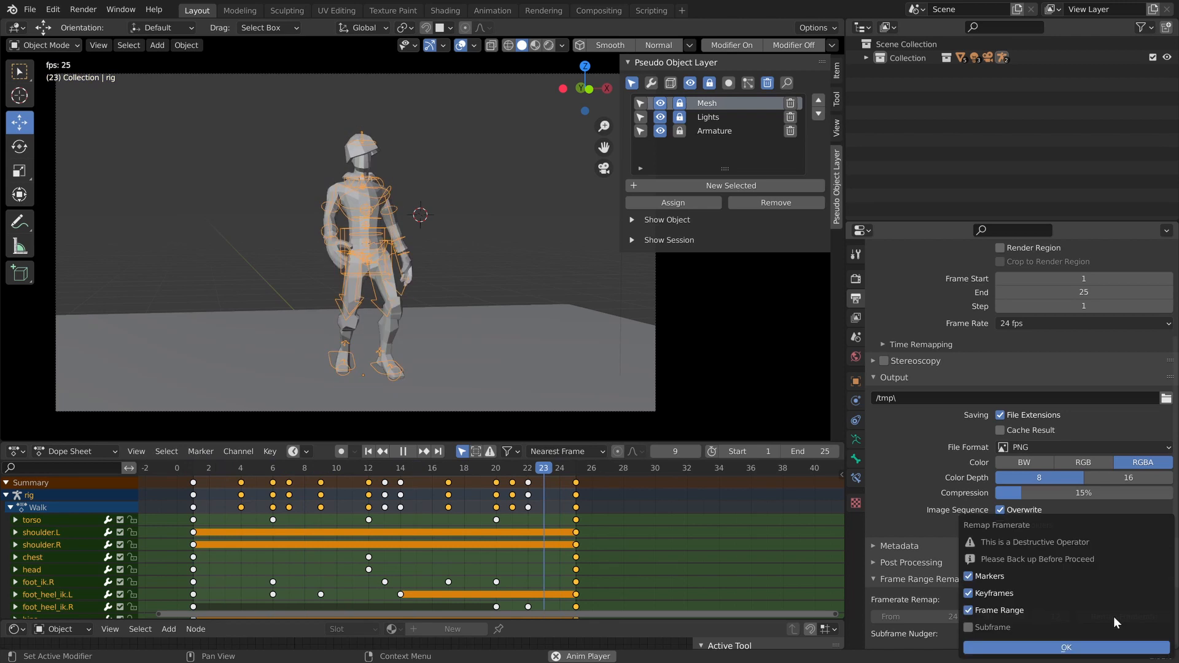
click(1068, 648)
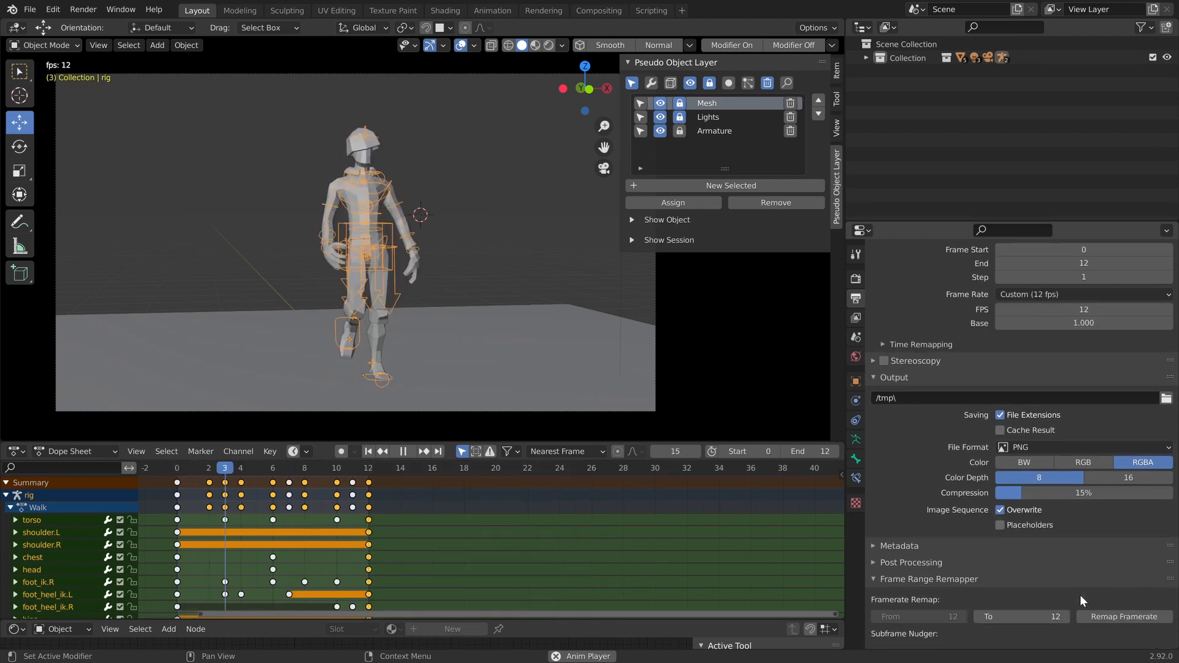